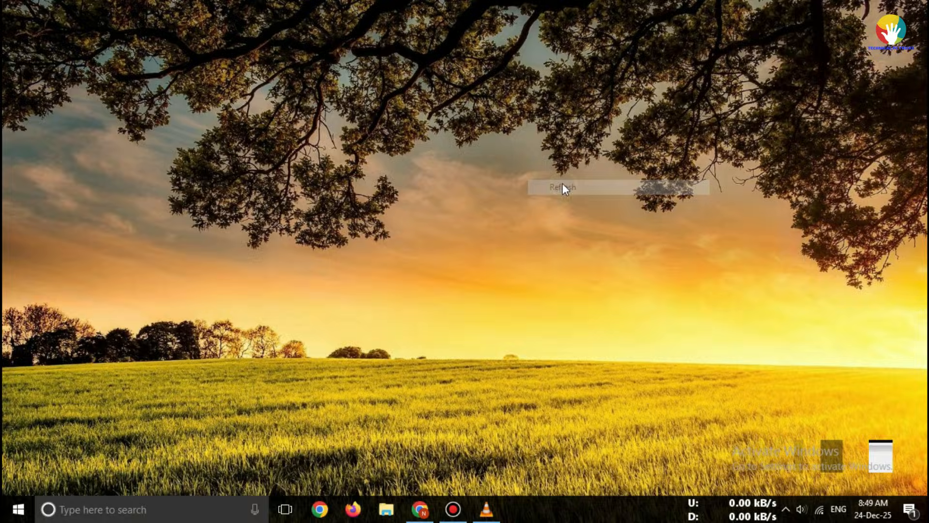
Refresh the desktop and bring the Chrome window with the SOLIDWORKS site forward
{"action": "right_click", "coordinate": [562, 189]}
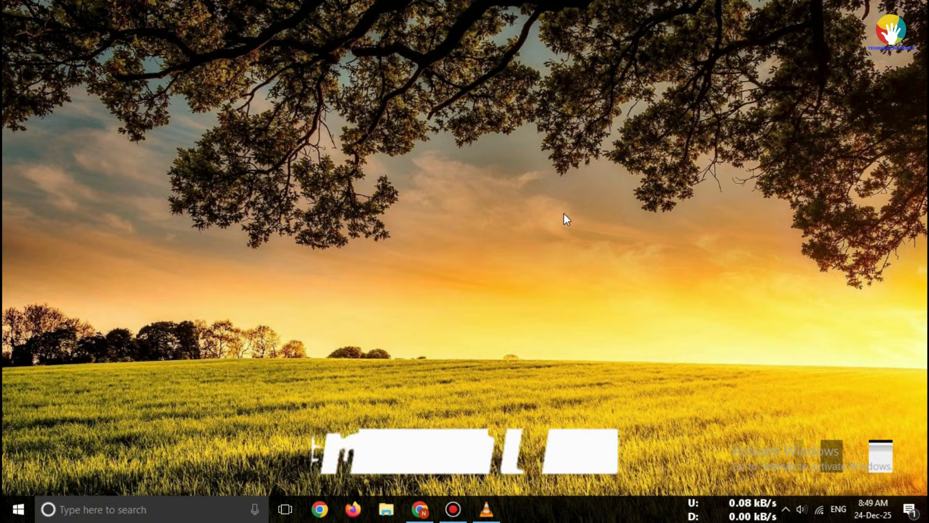
{"action": "right_click", "coordinate": [565, 219]}
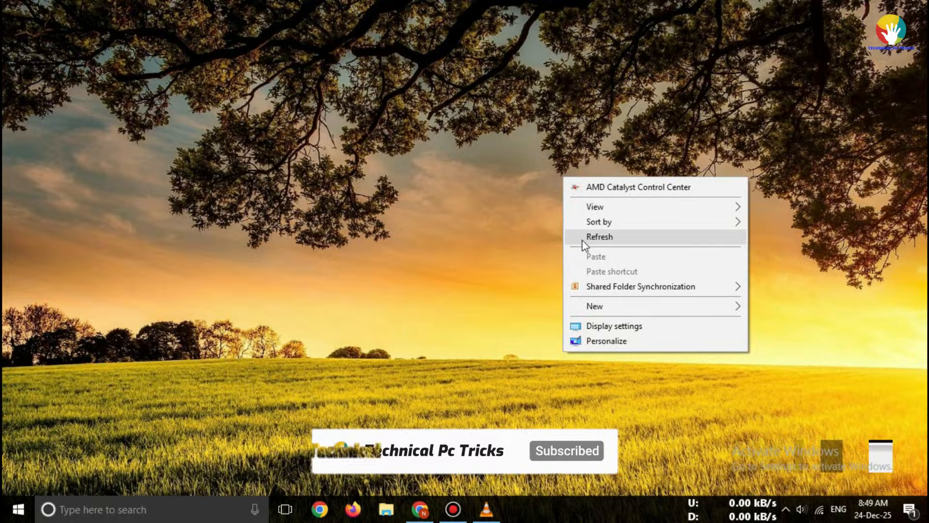
{"action": "left_click", "coordinate": [598, 237]}
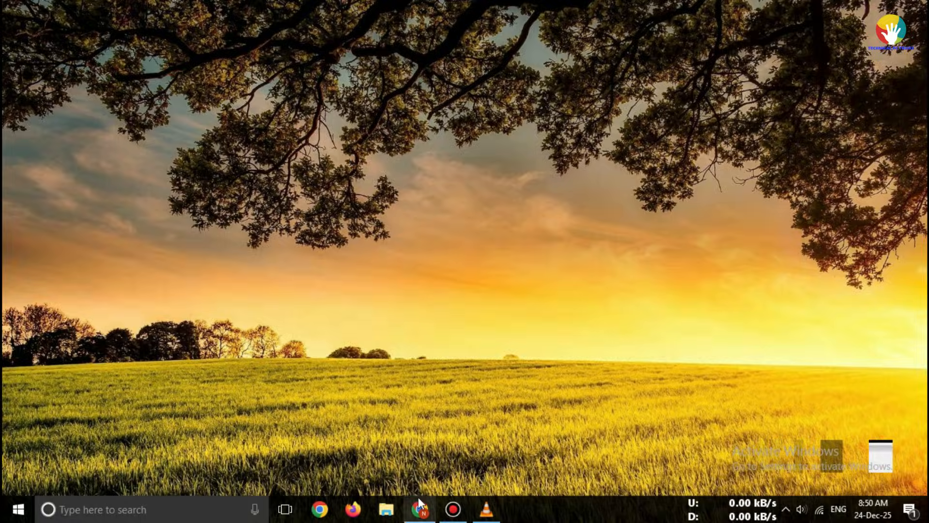
{"action": "left_click", "coordinate": [419, 509]}
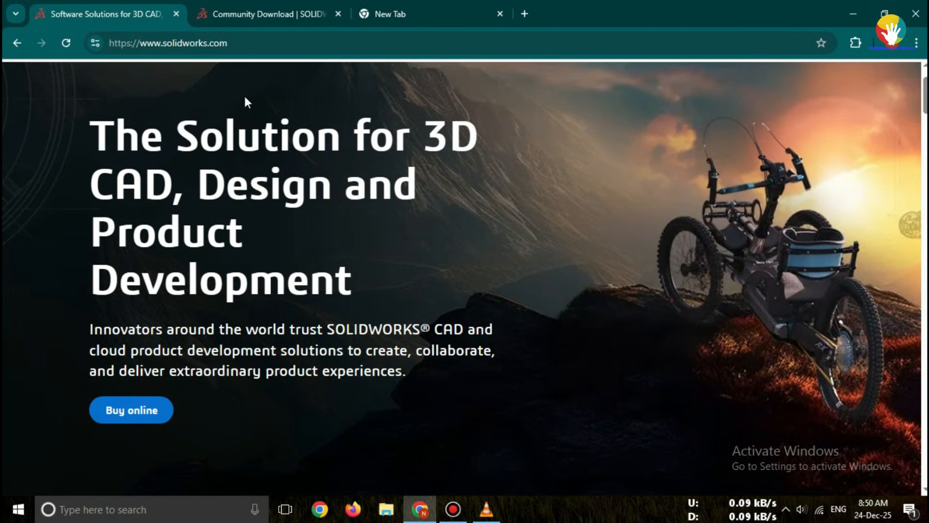
Scroll through the SOLIDWORKS web page to look over its content
{"action": "left_click", "coordinate": [177, 43]}
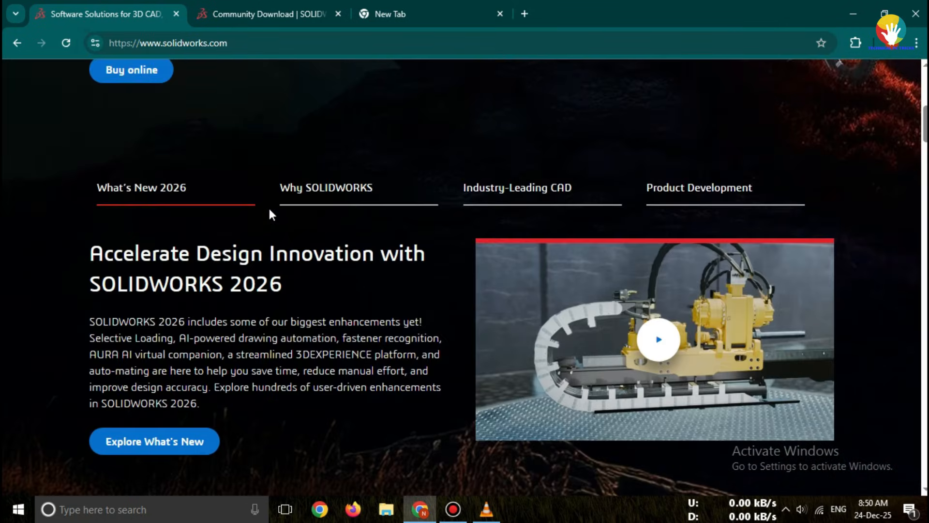
{"action": "scroll", "scroll_direction": "up", "scroll_amount": 3}
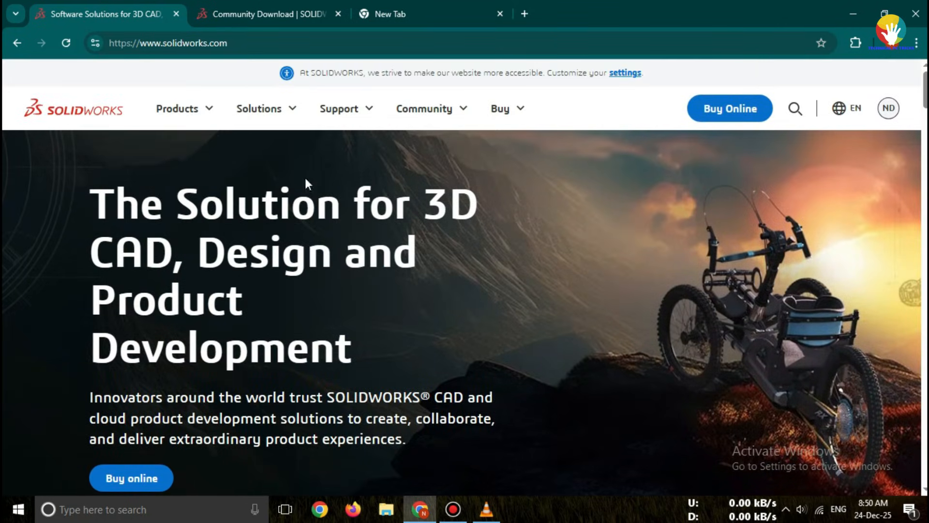
{"action": "scroll", "scroll_direction": "down", "scroll_amount": 3}
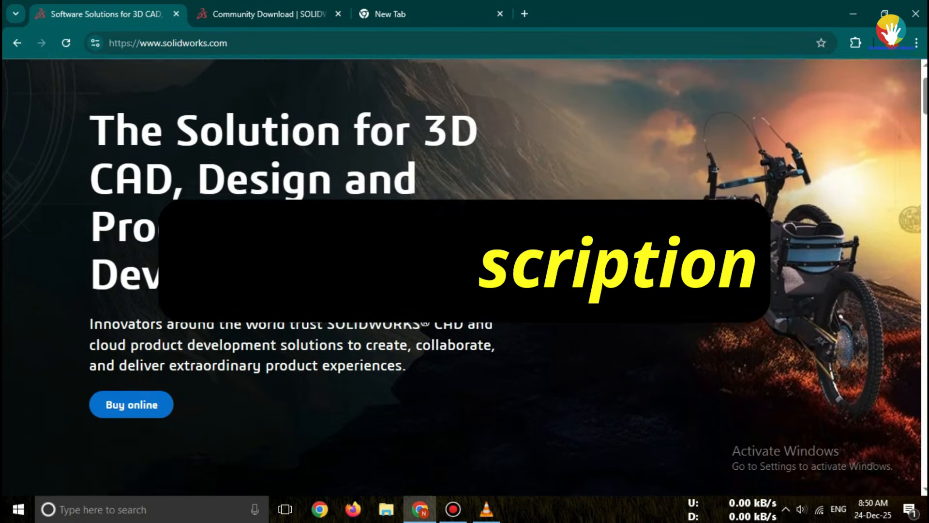
{"action": "scroll", "scroll_direction": "down", "scroll_amount": 3}
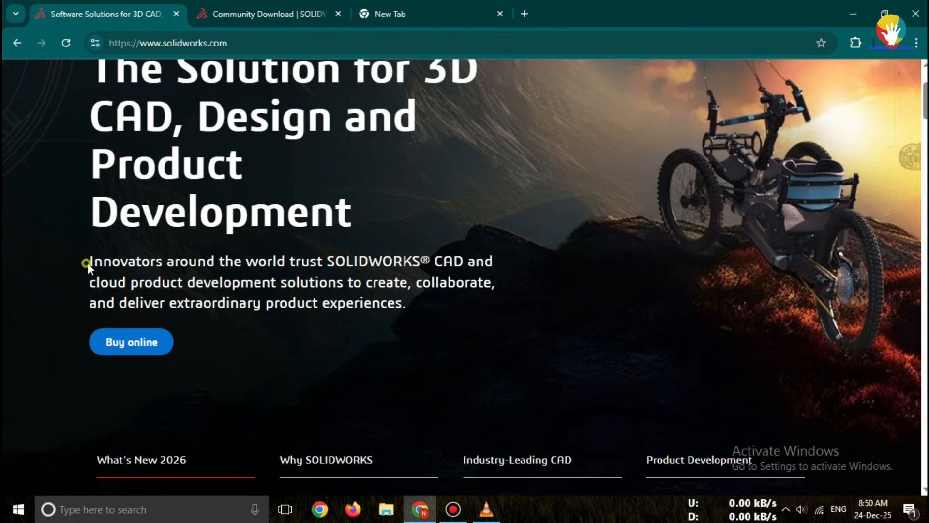
{"action": "mouse_move", "coordinate": [263, 320]}
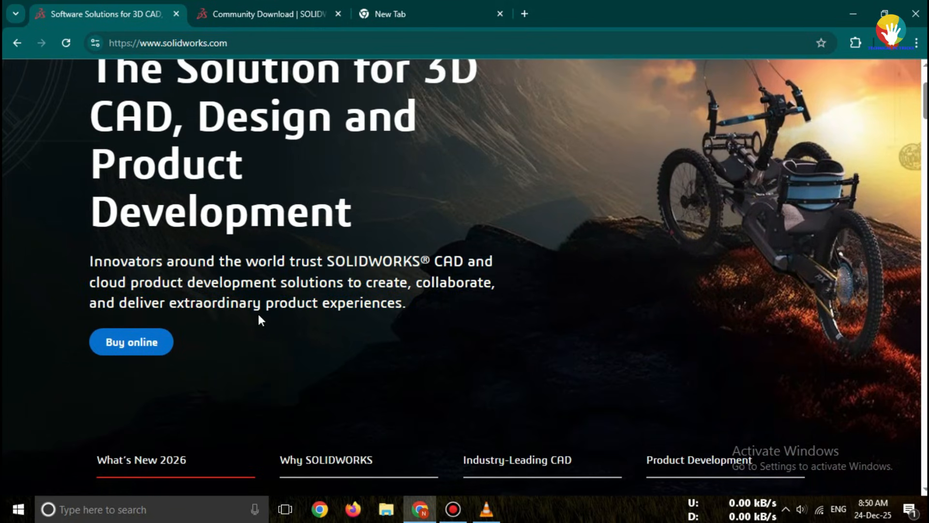
{"action": "scroll", "scroll_direction": "down", "scroll_amount": 3}
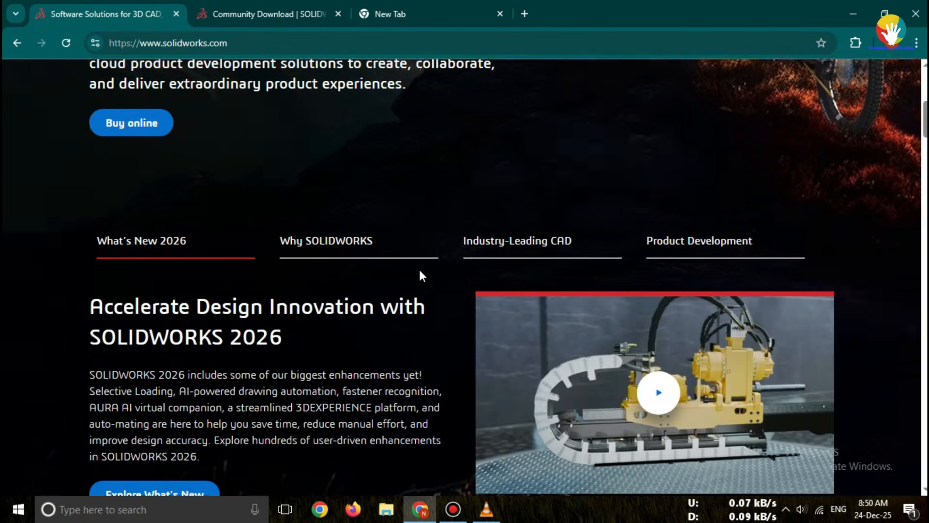
{"action": "scroll", "scroll_direction": "down", "scroll_amount": 3}
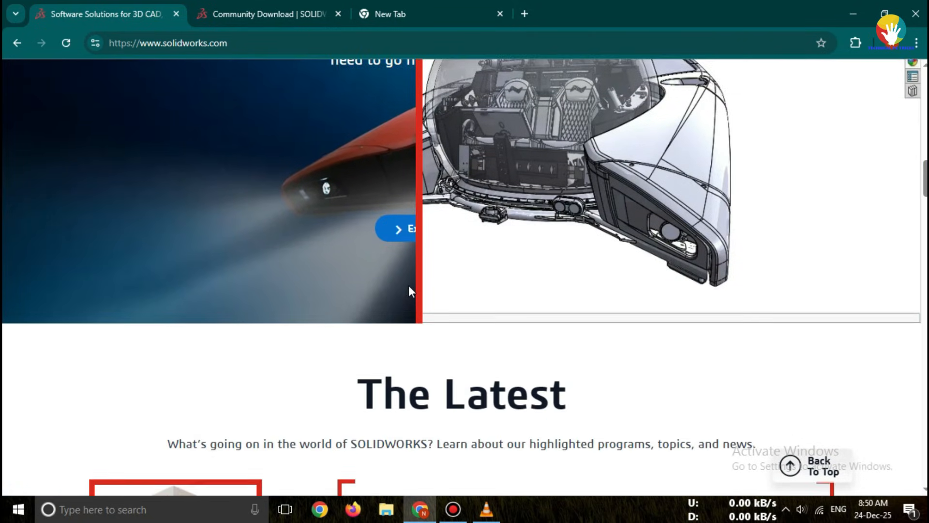
{"action": "scroll", "scroll_direction": "up", "scroll_amount": 3}
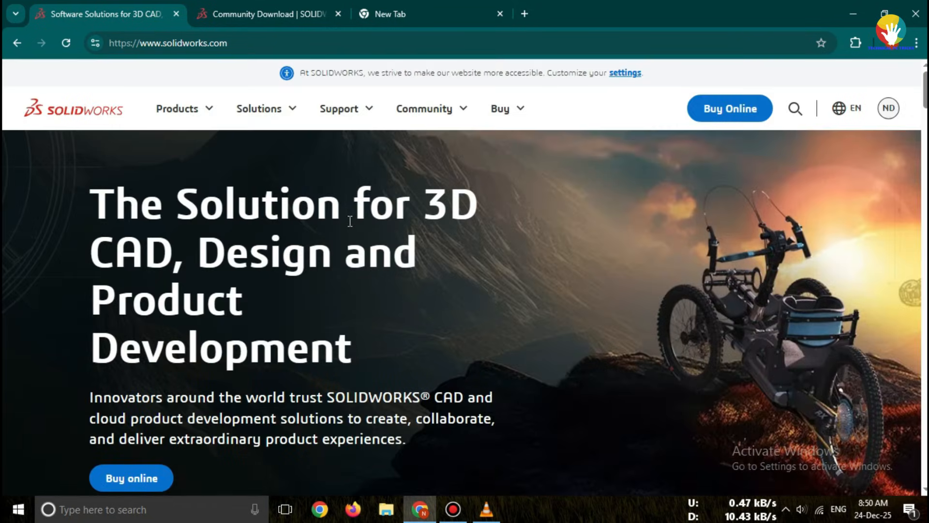
{"action": "mouse_move", "coordinate": [334, 183]}
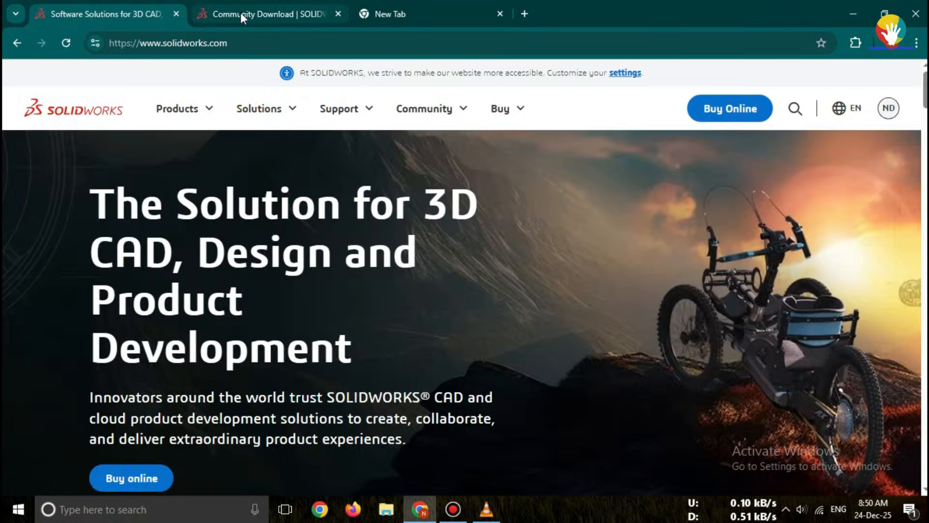
Request the Student 2026 (SP0.0) installer on Community Download and open the 208 MB download prompt
{"action": "left_click", "coordinate": [270, 13]}
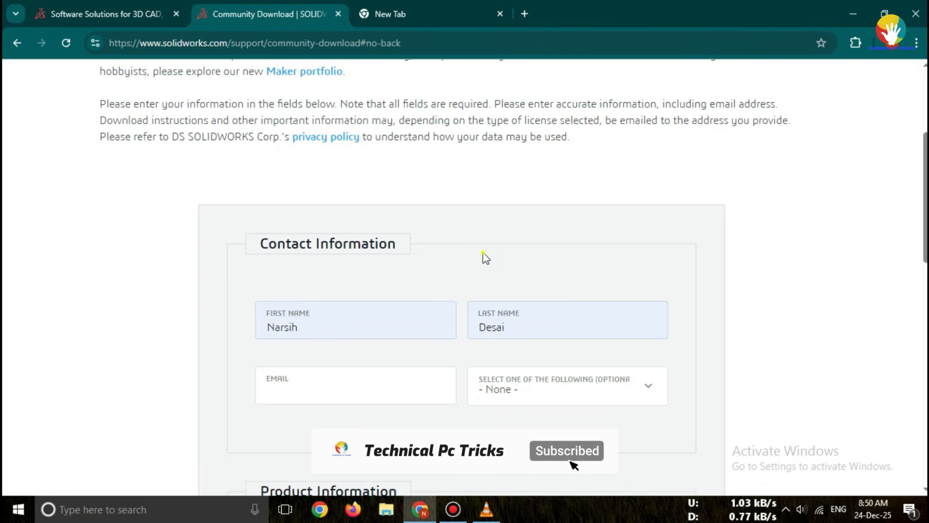
{"action": "left_click", "coordinate": [563, 385]}
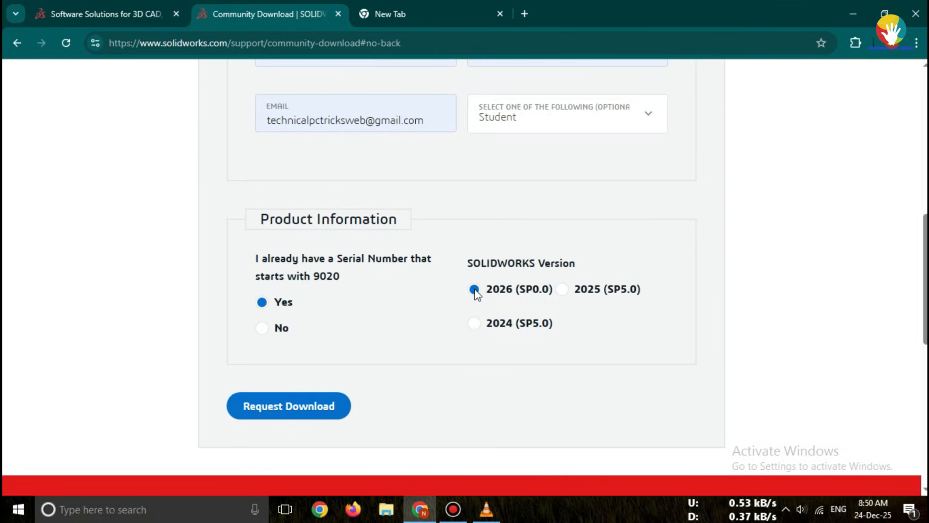
{"action": "double_click", "coordinate": [520, 262]}
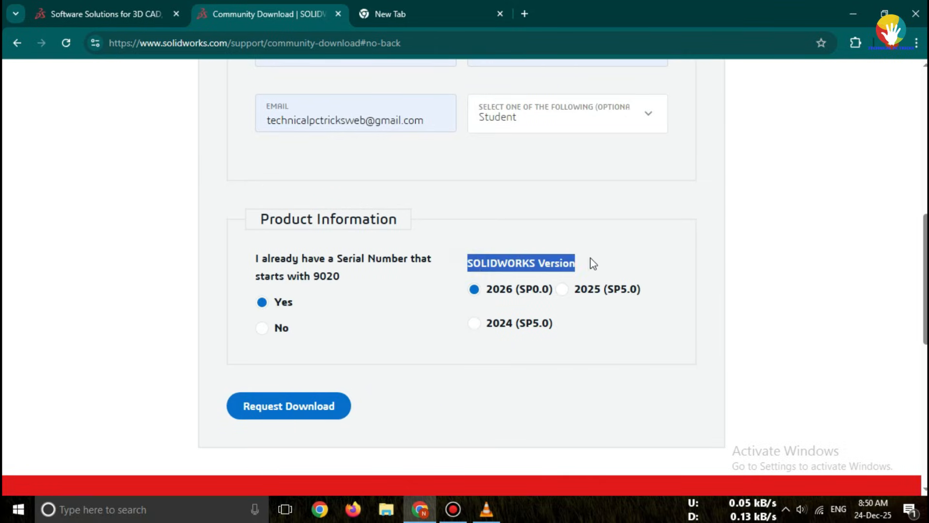
{"action": "mouse_move", "coordinate": [462, 314]}
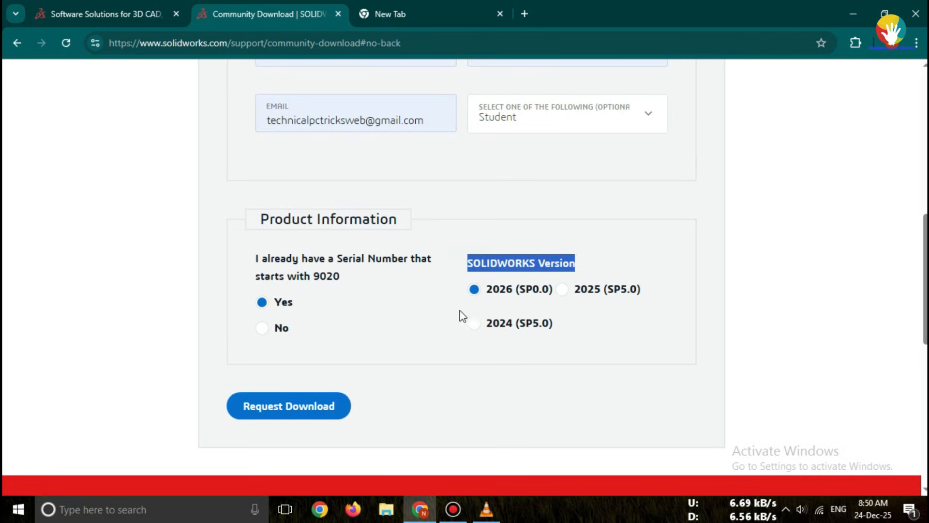
{"action": "scroll", "scroll_direction": "up", "scroll_amount": 3}
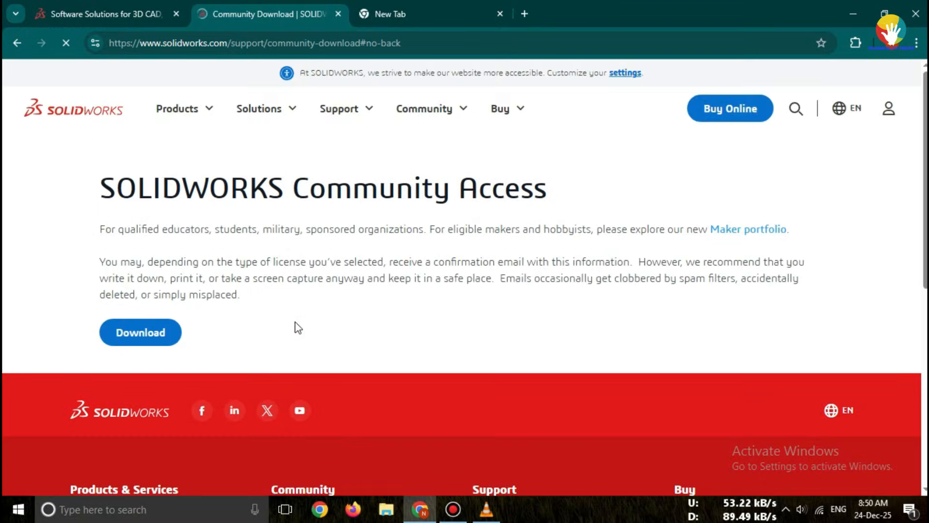
{"action": "left_click", "coordinate": [141, 332]}
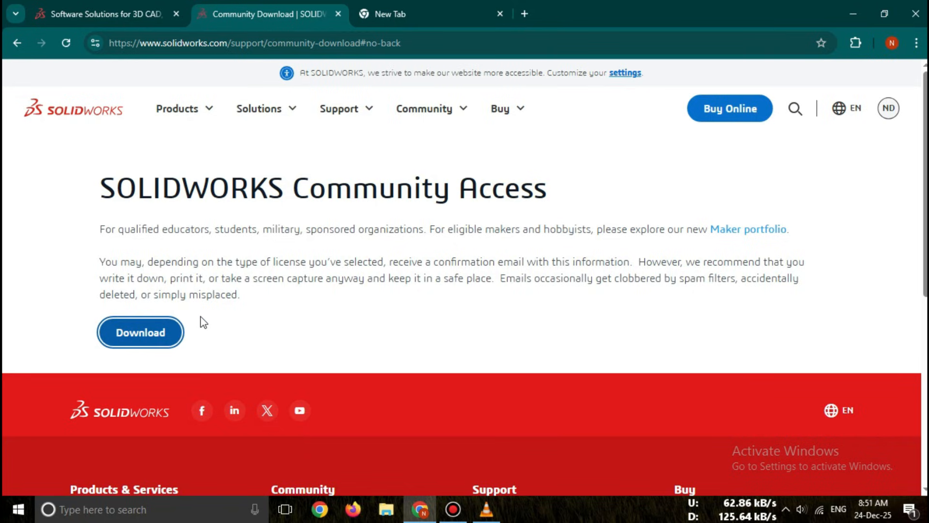
{"action": "left_click", "coordinate": [141, 332]}
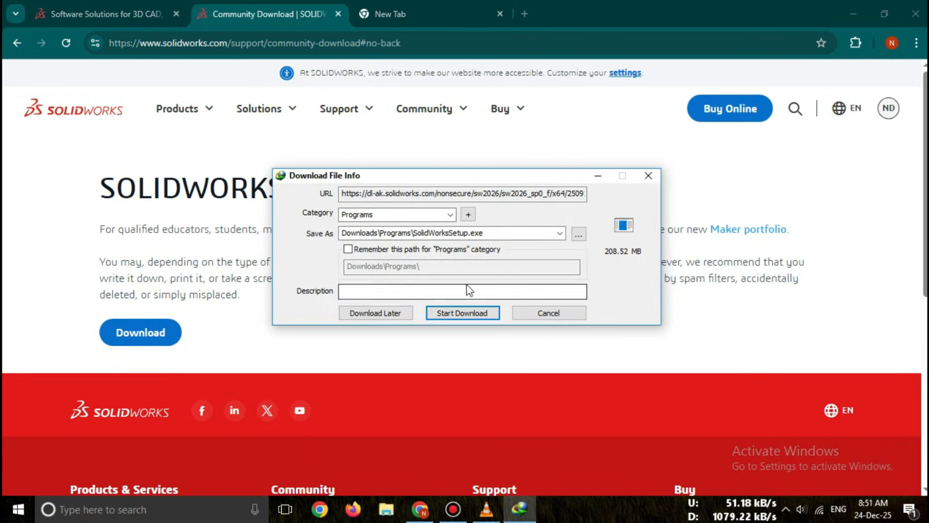
Start the Internet Download Manager download of SolidWorksSetup.exe (208.52 MB)
{"action": "left_click", "coordinate": [462, 312]}
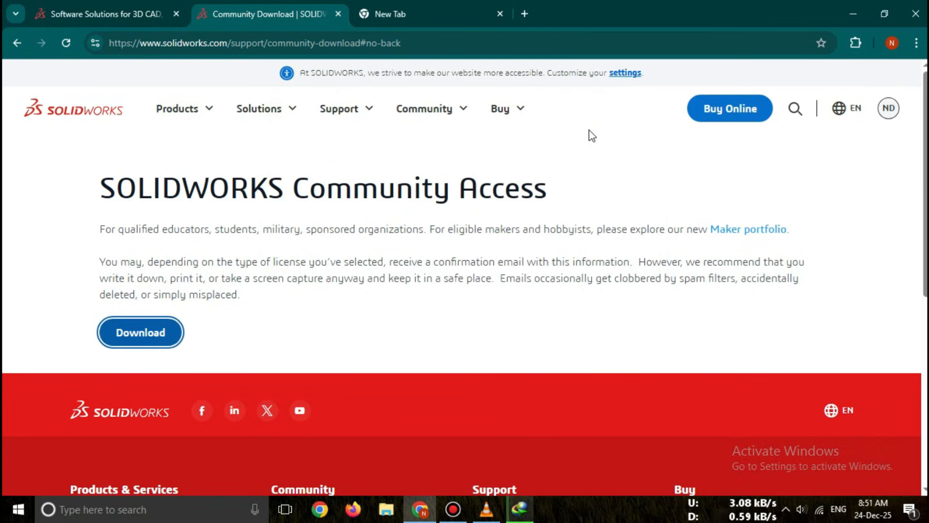
{"action": "mouse_move", "coordinate": [572, 223]}
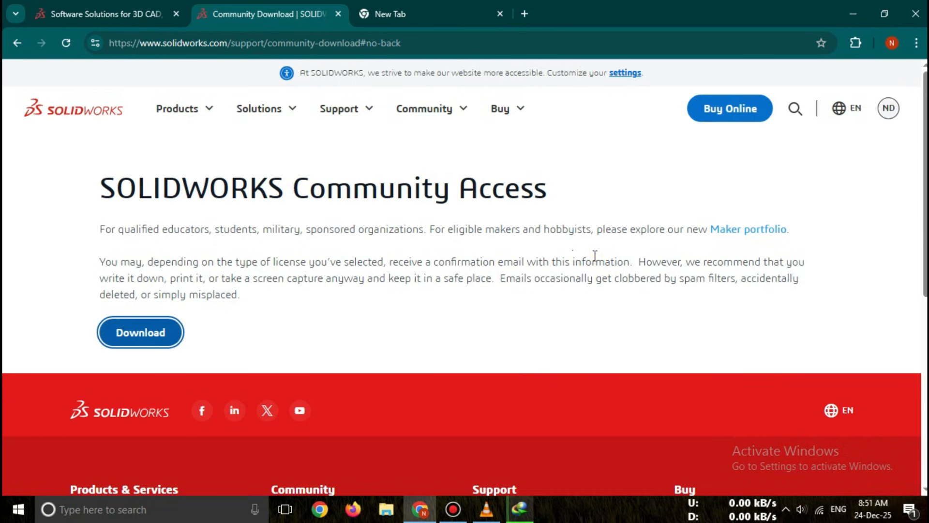
{"action": "mouse_move", "coordinate": [599, 185]}
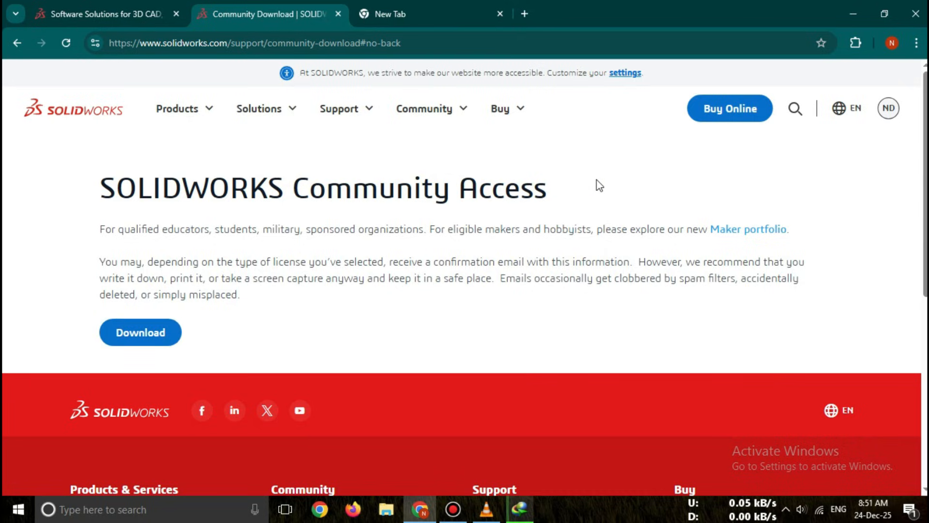
{"action": "mouse_move", "coordinate": [626, 159]}
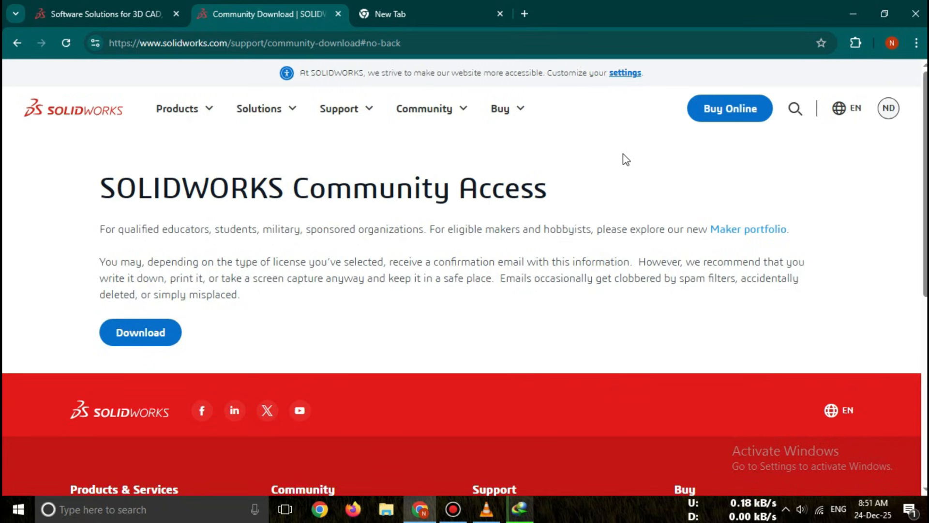